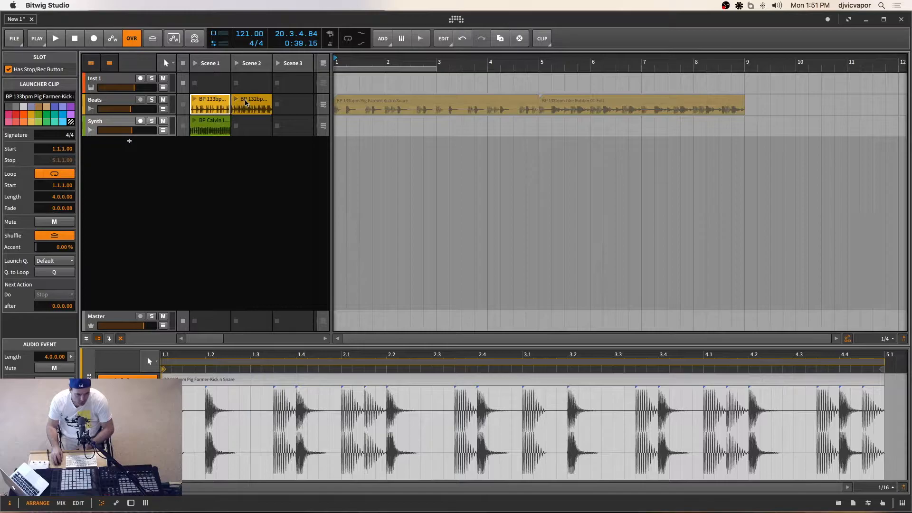
Preview the Pig Farmer loop in scene 1 and the Like Rubber loop in scene 2 on the Beats track
left_click(250, 99)
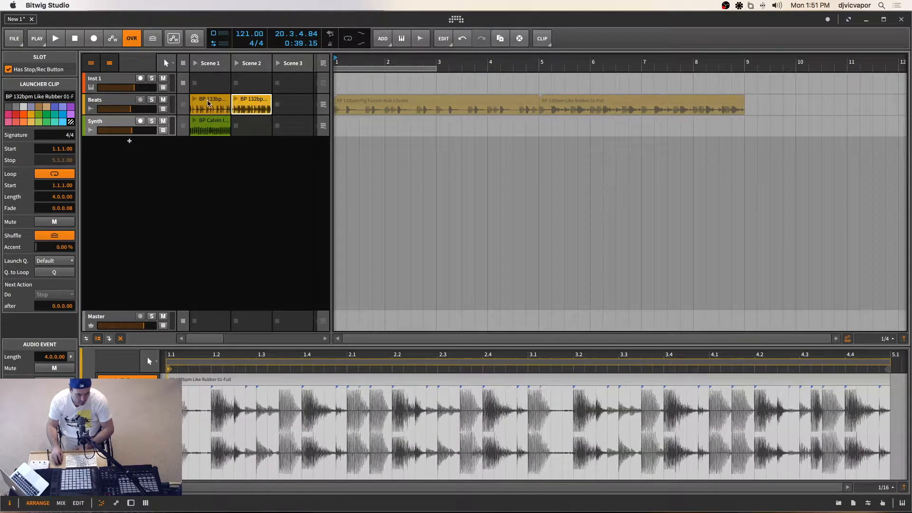
left_click(211, 99)
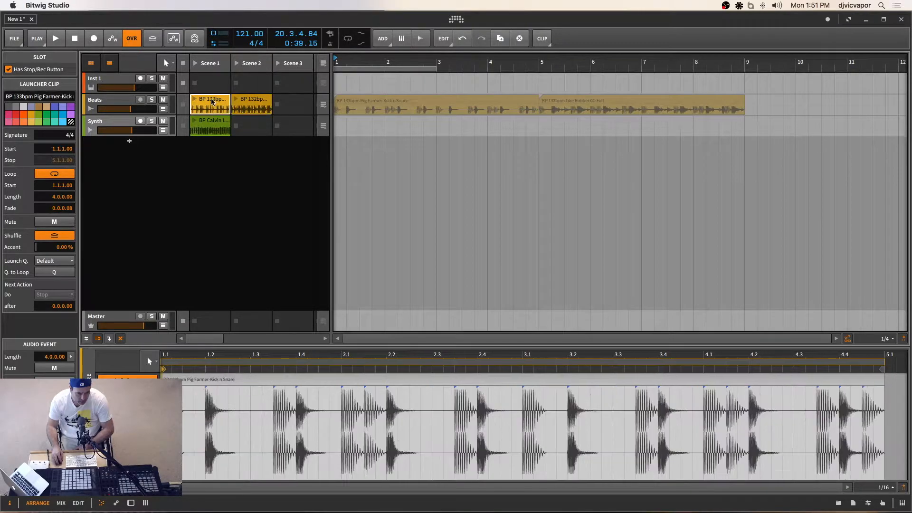
left_click(55, 38)
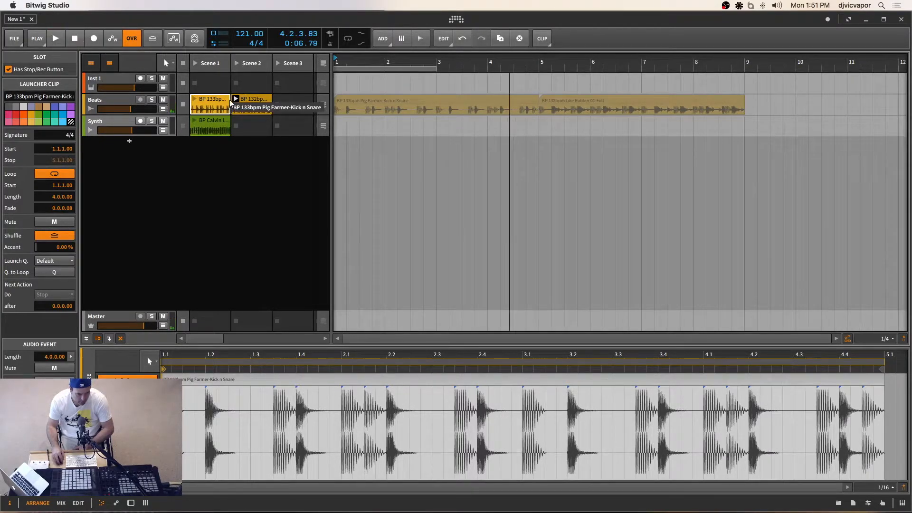
left_click(250, 99)
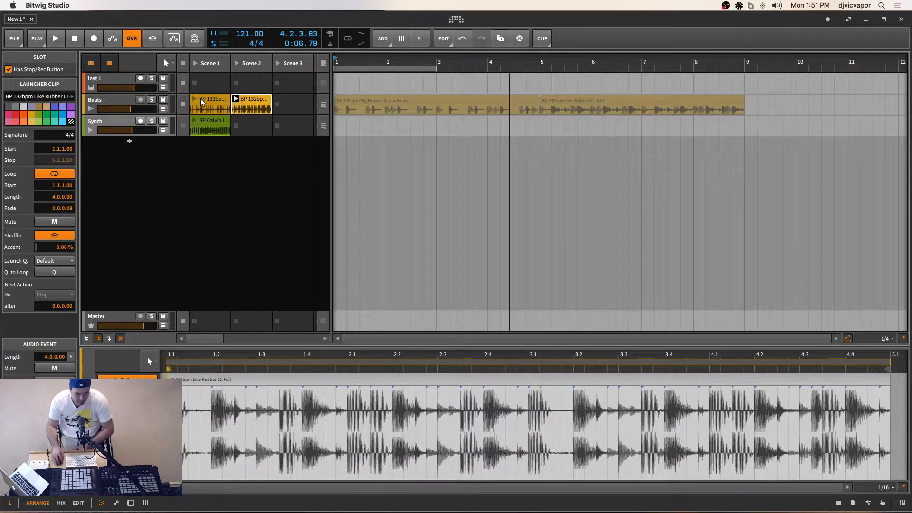
left_click(211, 99)
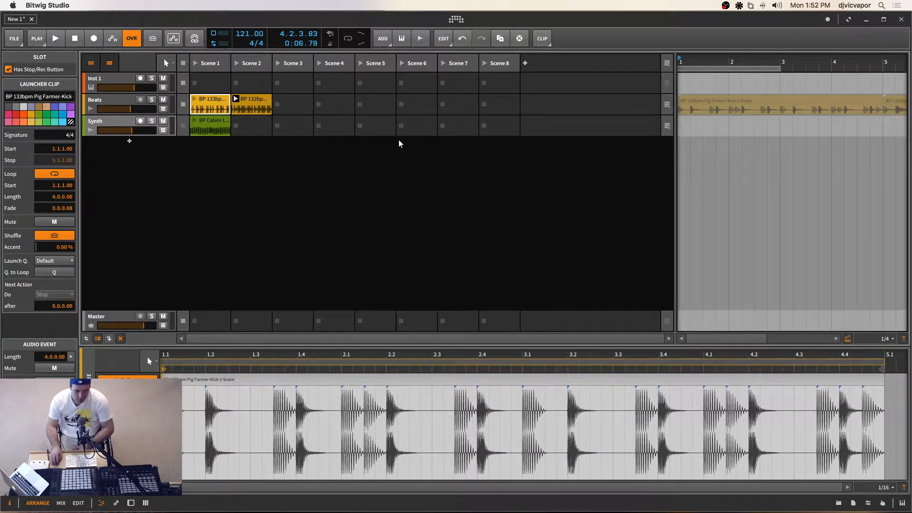
mouse_move(501, 65)
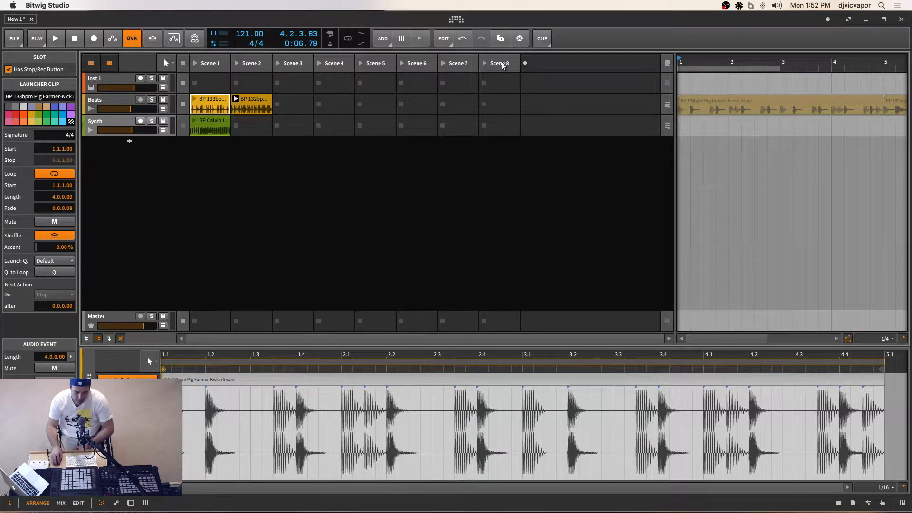
Add two scenes to reach Scene 10, then select the Pig Farmer clip in scene 1
left_click(525, 63)
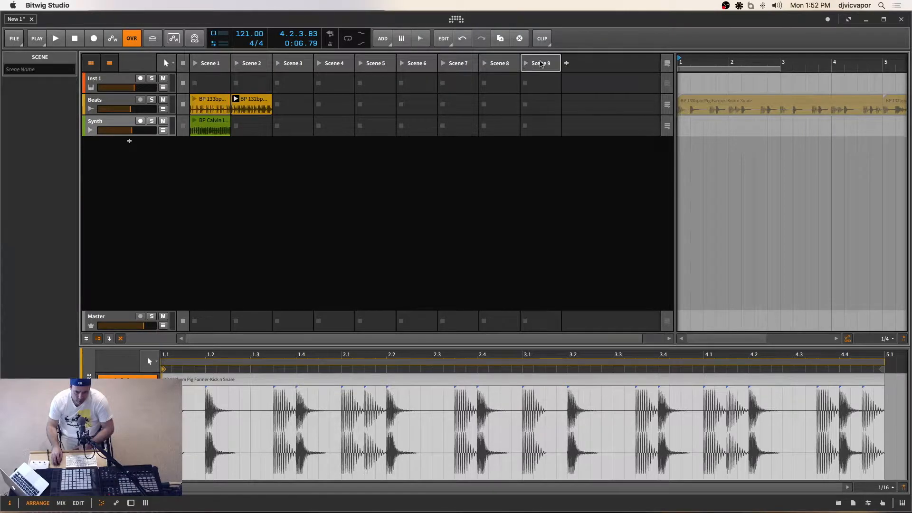
left_click(564, 62)
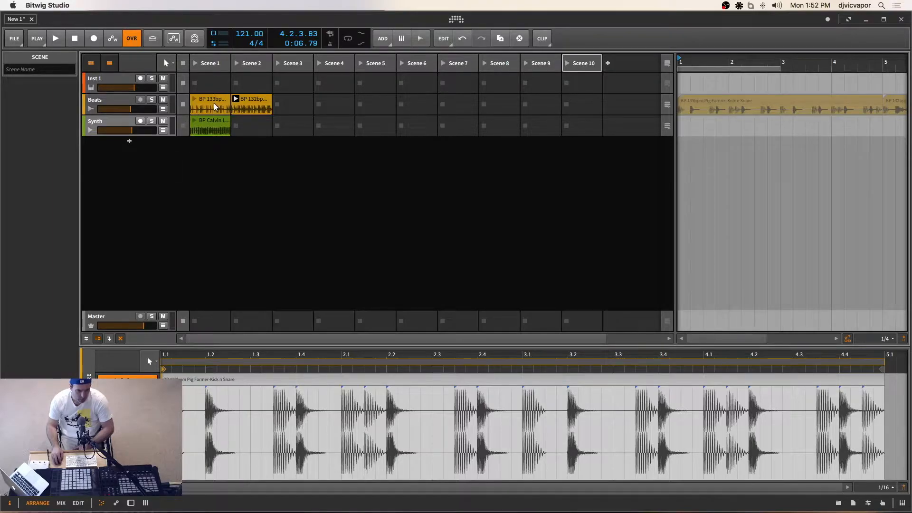
left_click(211, 98)
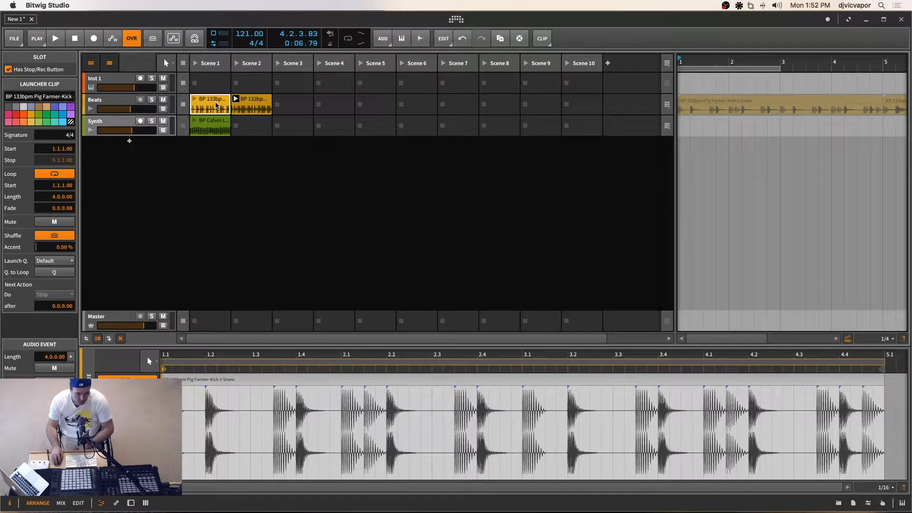
mouse_move(211, 99)
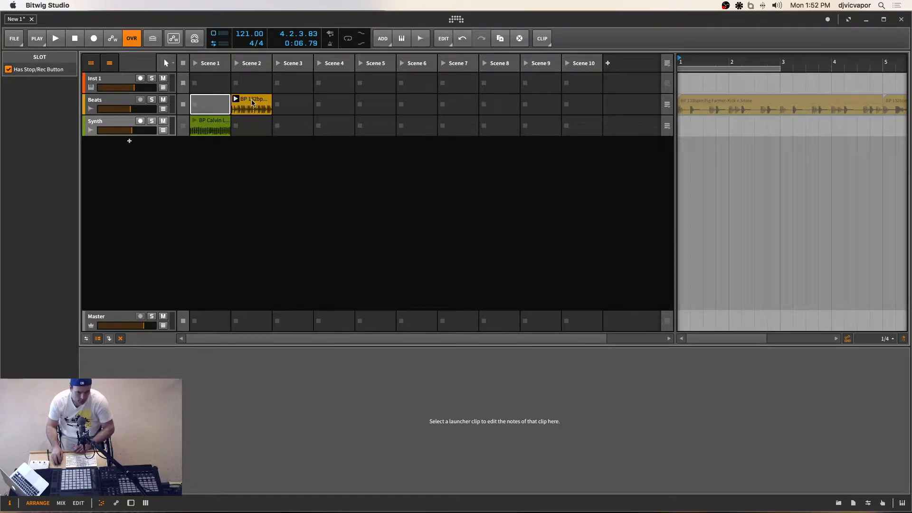
Select the Like Rubber loop in scene 2 after Pig Farmer is removed from scene 1
left_click(250, 103)
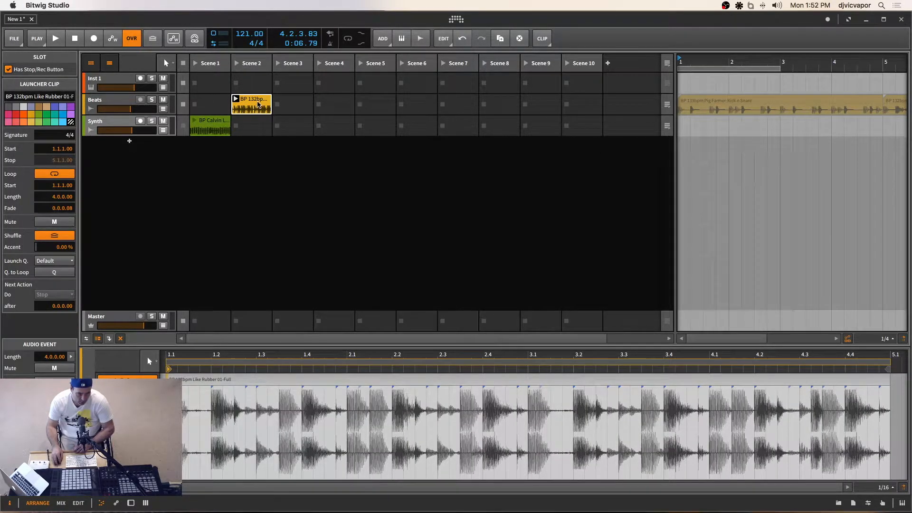
mouse_move(211, 103)
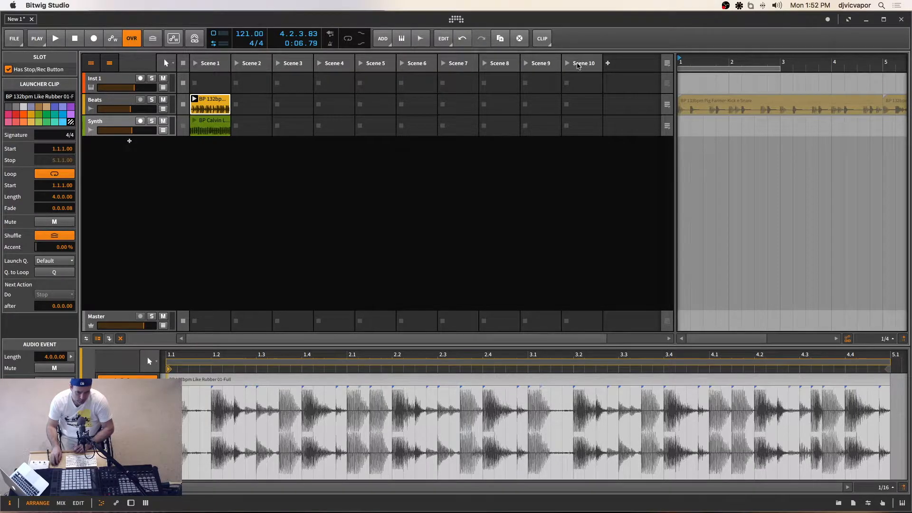
mouse_move(198, 84)
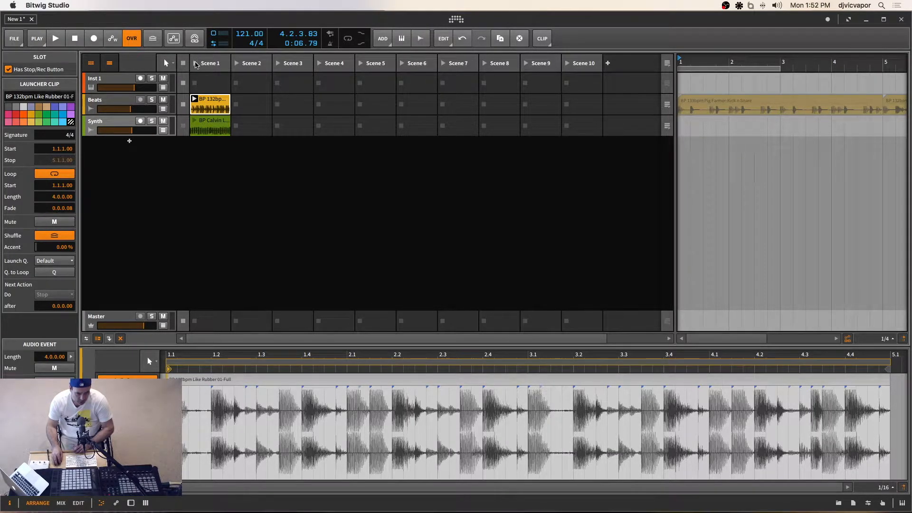
Play scene 1 with the Like Rubber loop now in it
left_click(55, 38)
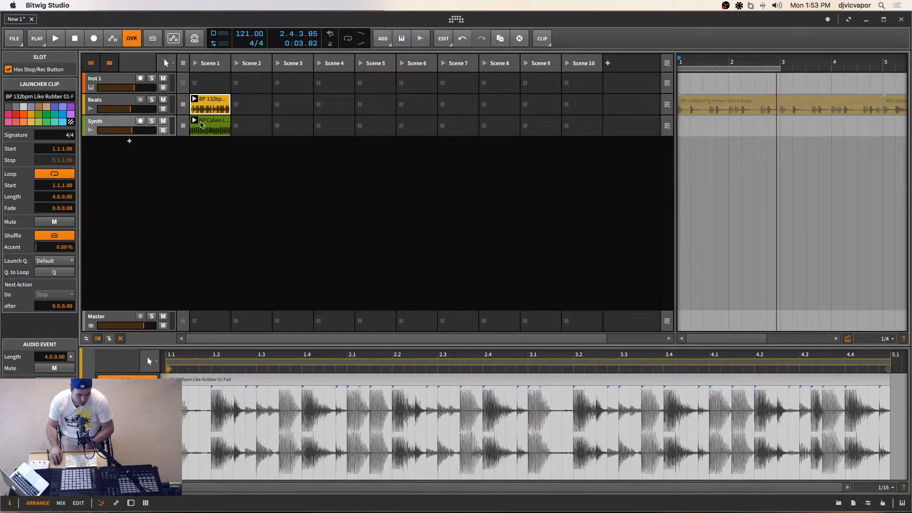
mouse_move(209, 122)
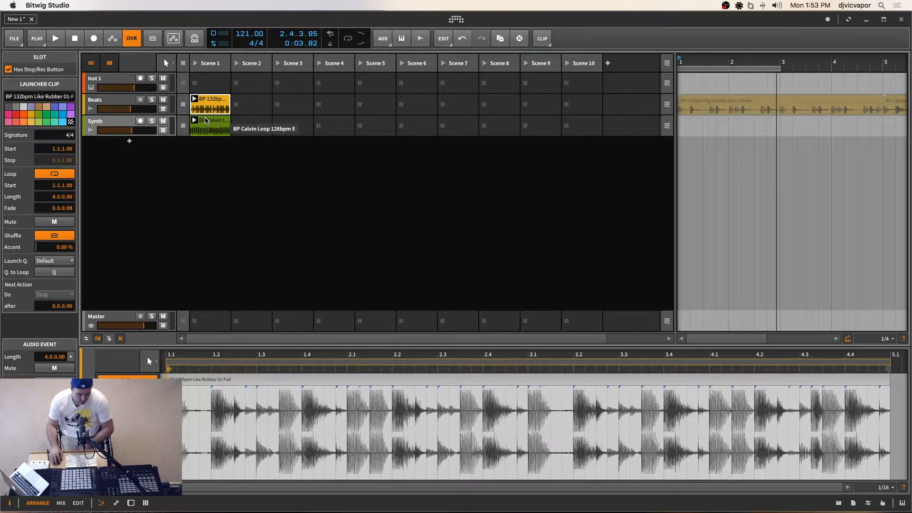
Drag the Calvin synth loop from scene 1 into scene 3 on the Synth track
left_click(211, 120)
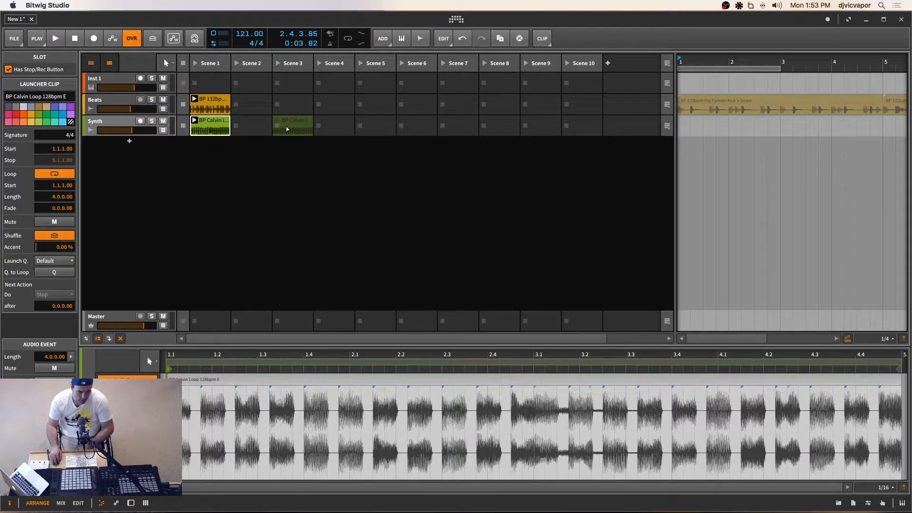
left_click_drag(210, 127, 292, 126)
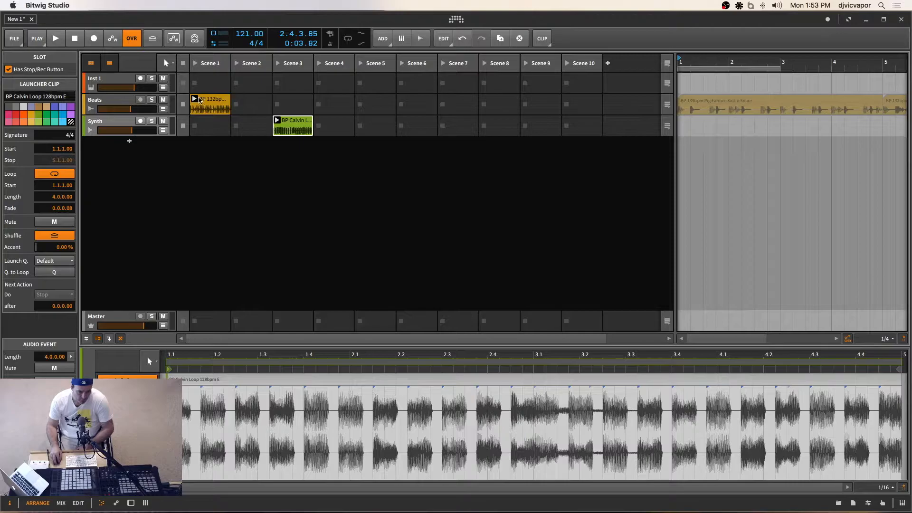
mouse_move(242, 104)
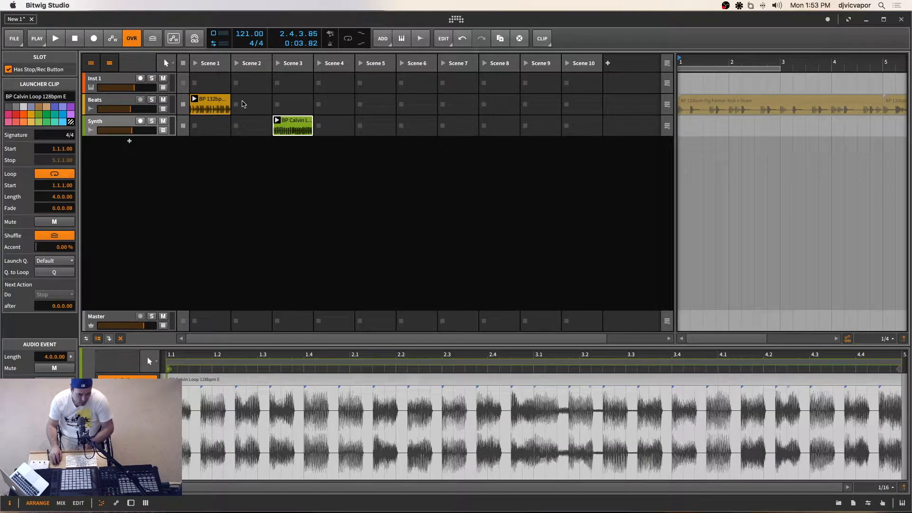
left_click(209, 103)
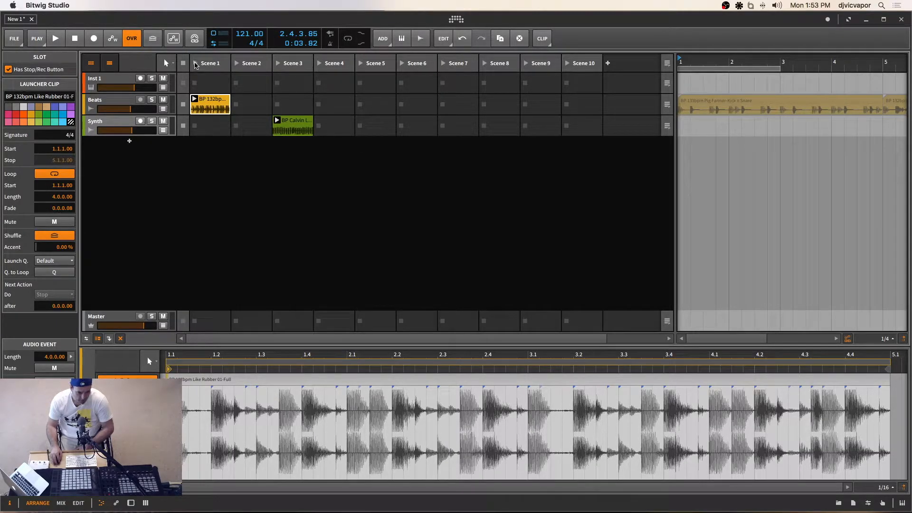
Play scene 1, place the Calvin loop in scene 2, then stop playback and return to start
left_click(55, 38)
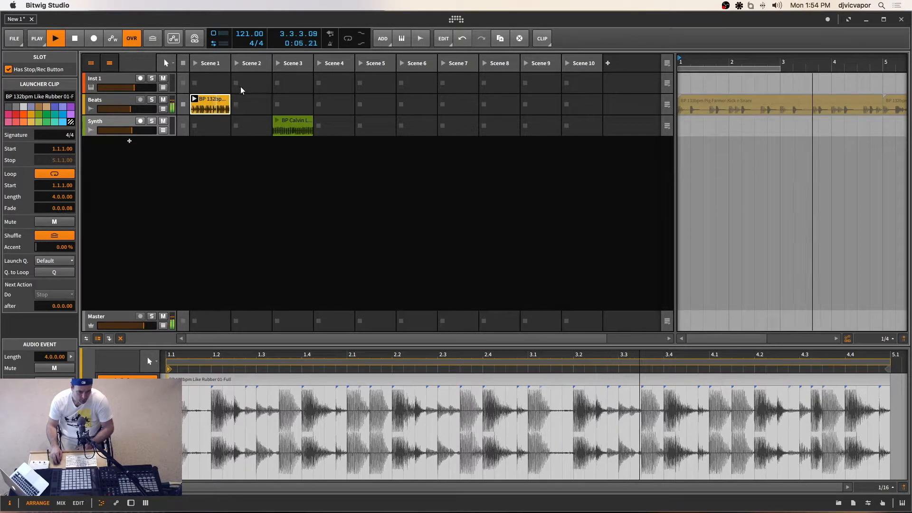
left_click(251, 126)
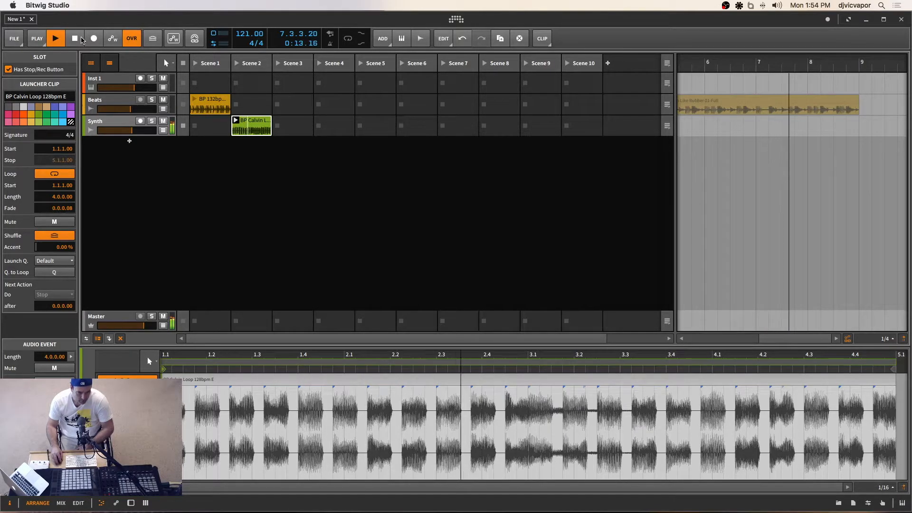
left_click(74, 38)
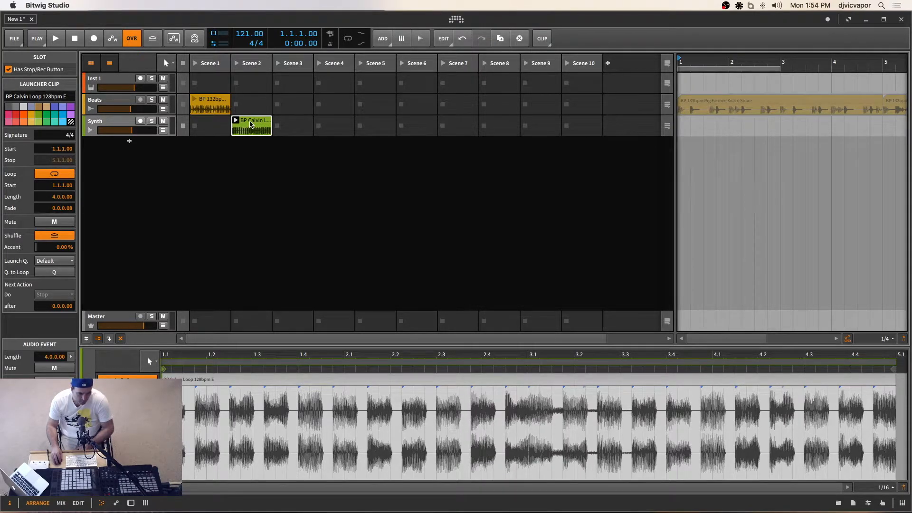
Drag the Calvin synth loop from scene 2 back into scene 3, then select the scene 1 drum clip
left_click(209, 103)
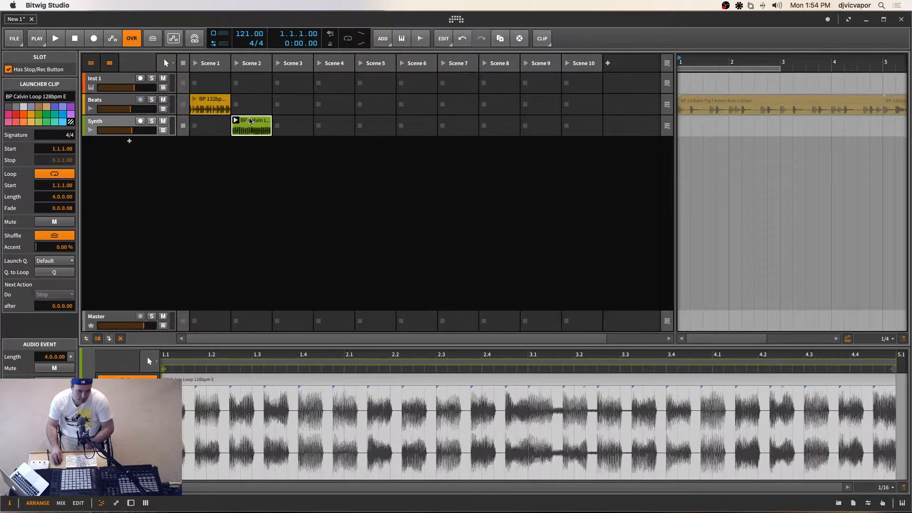
left_click_drag(250, 125, 293, 124)
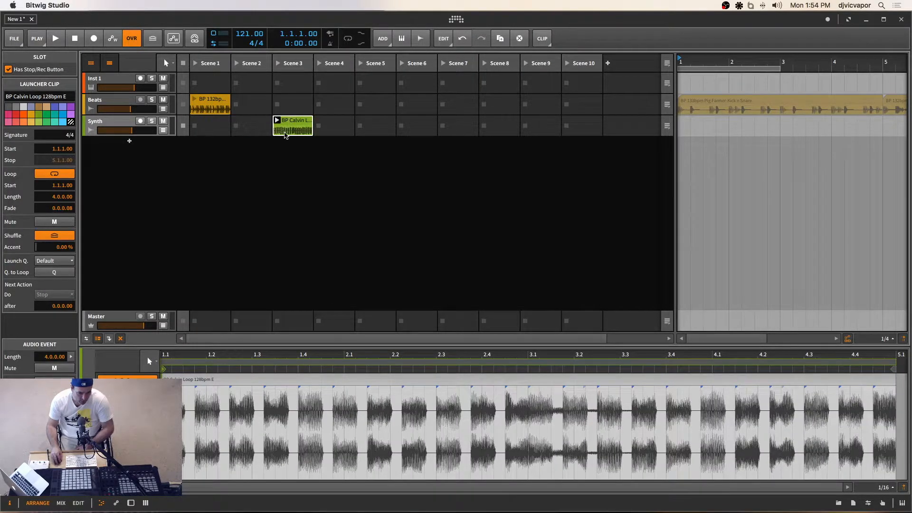
left_click(209, 104)
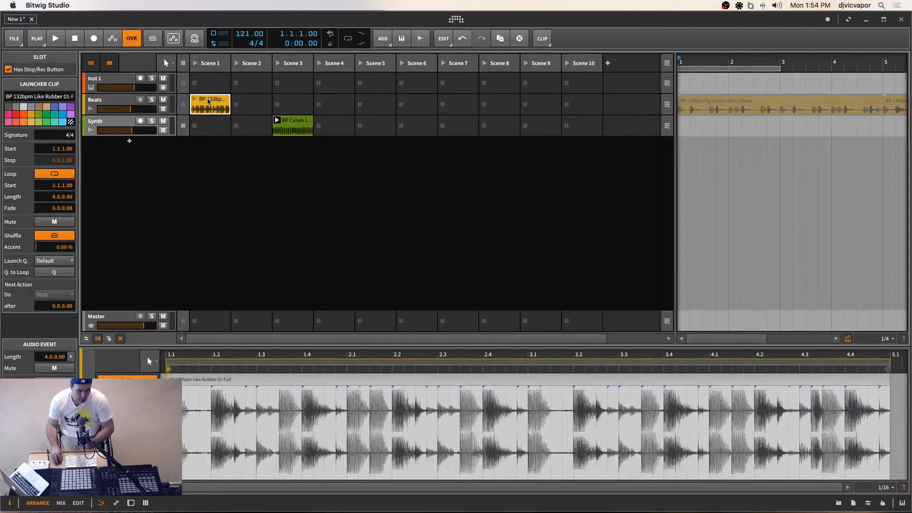
mouse_move(289, 101)
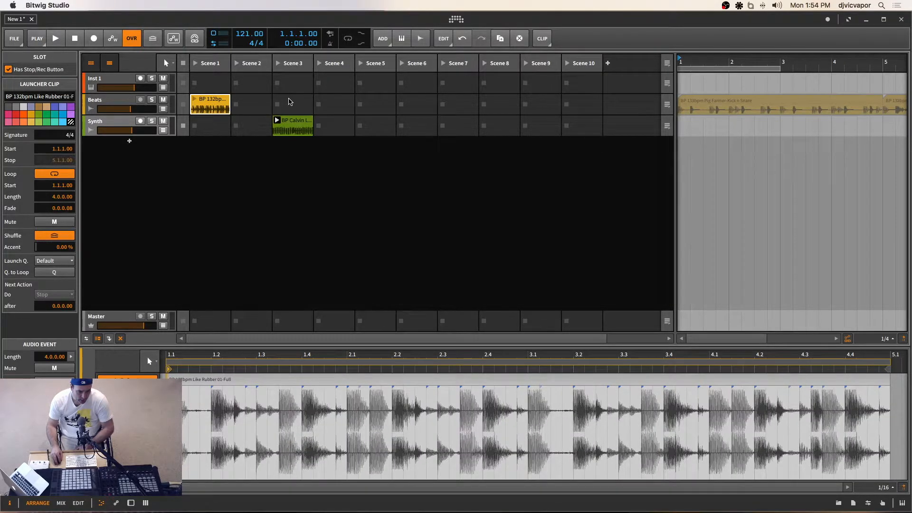
mouse_move(285, 97)
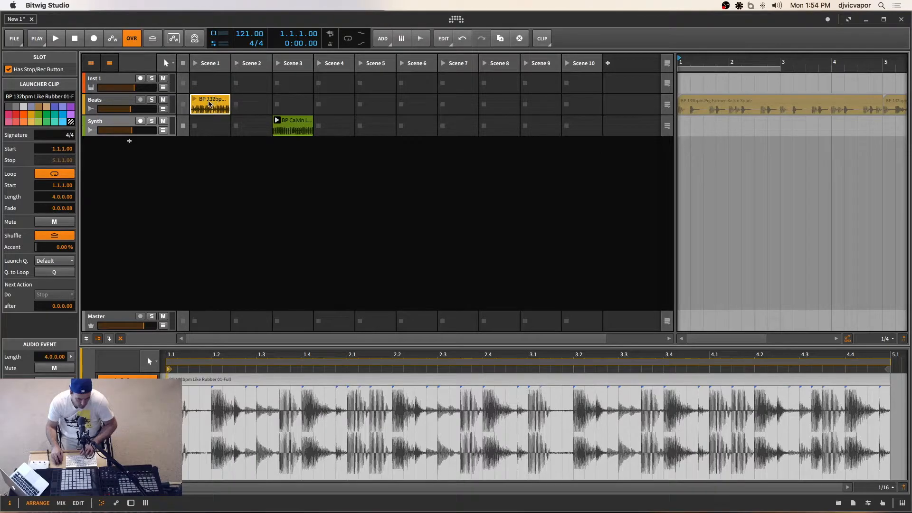
mouse_move(211, 103)
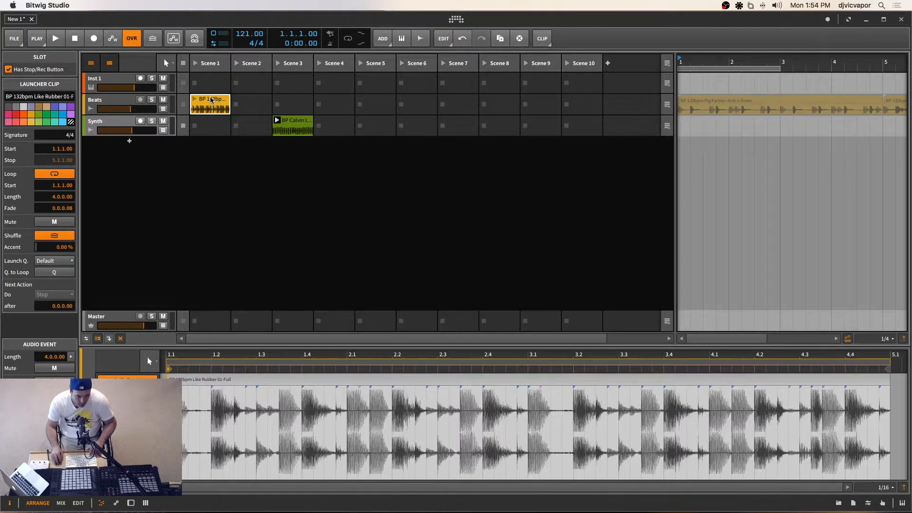
Duplicate the Like Rubber clip from scene 1 into scene 2 via the slot and Edit commands
right_click(209, 103)
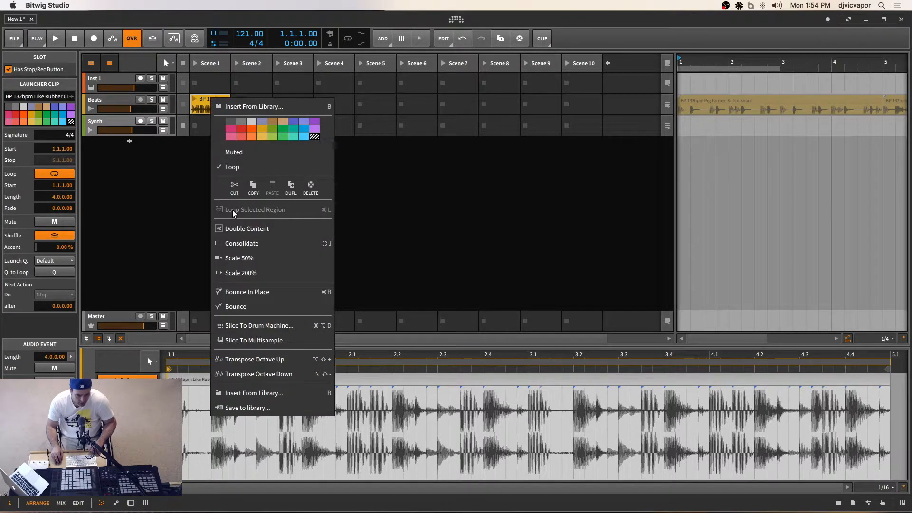
mouse_move(195, 192)
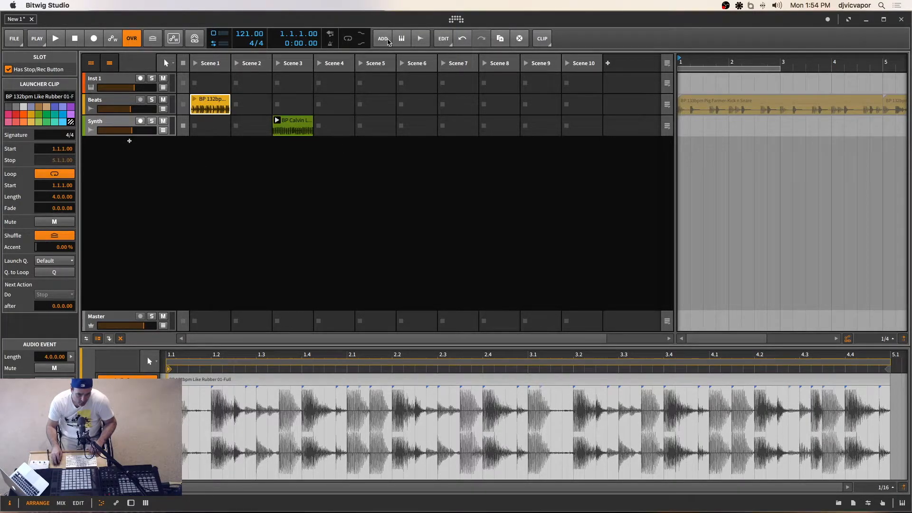
left_click(382, 38)
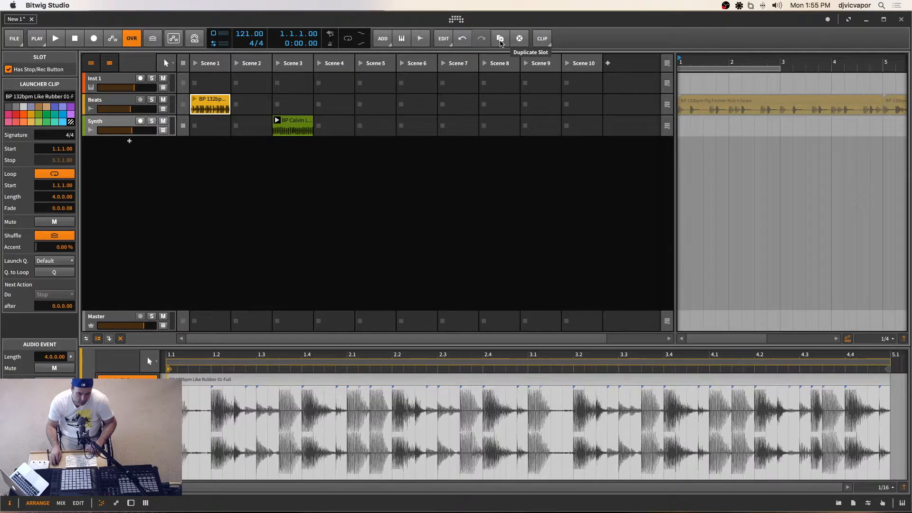
mouse_move(454, 52)
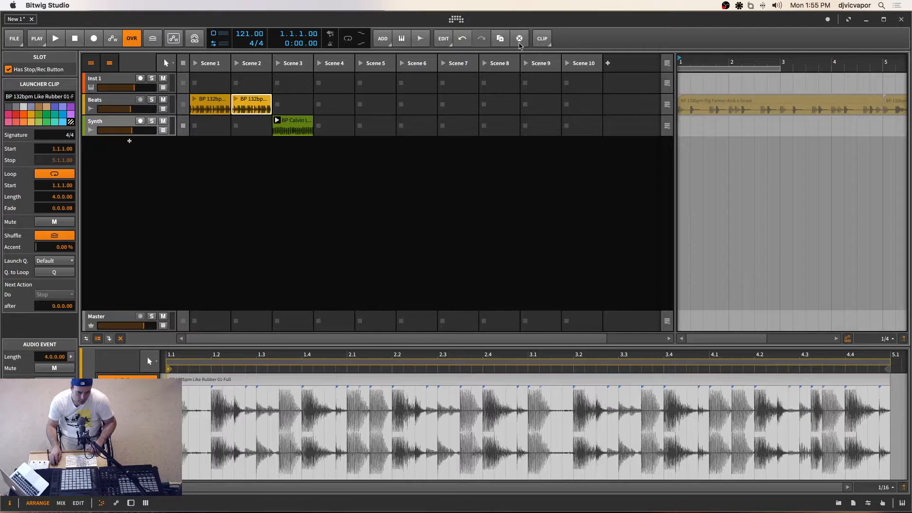
mouse_move(498, 38)
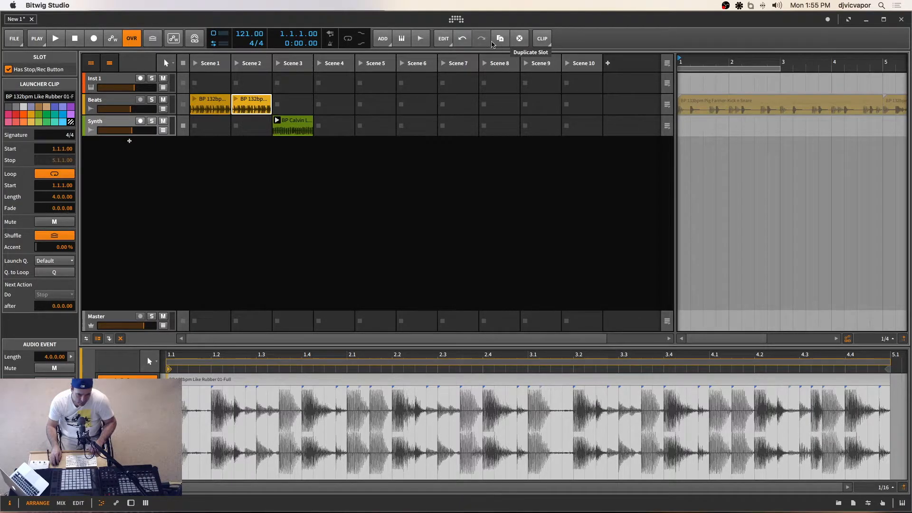
left_click(443, 38)
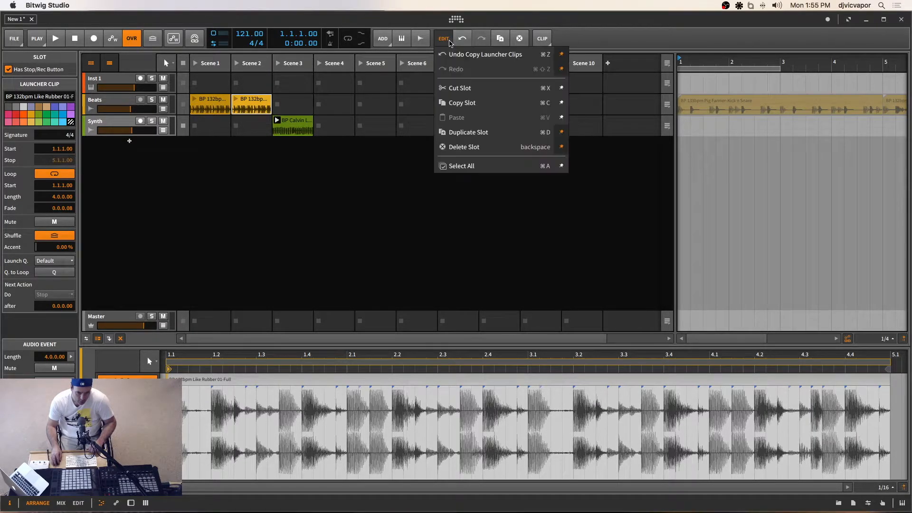
mouse_move(467, 132)
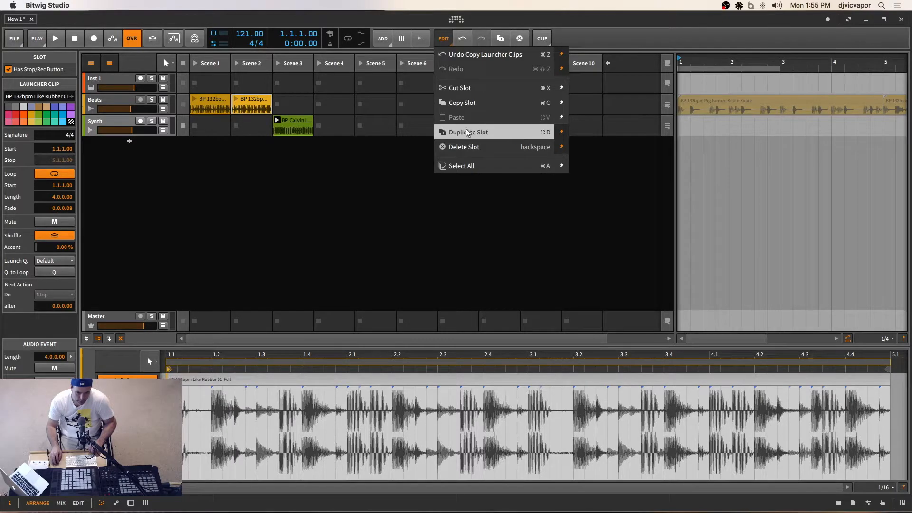
mouse_move(551, 66)
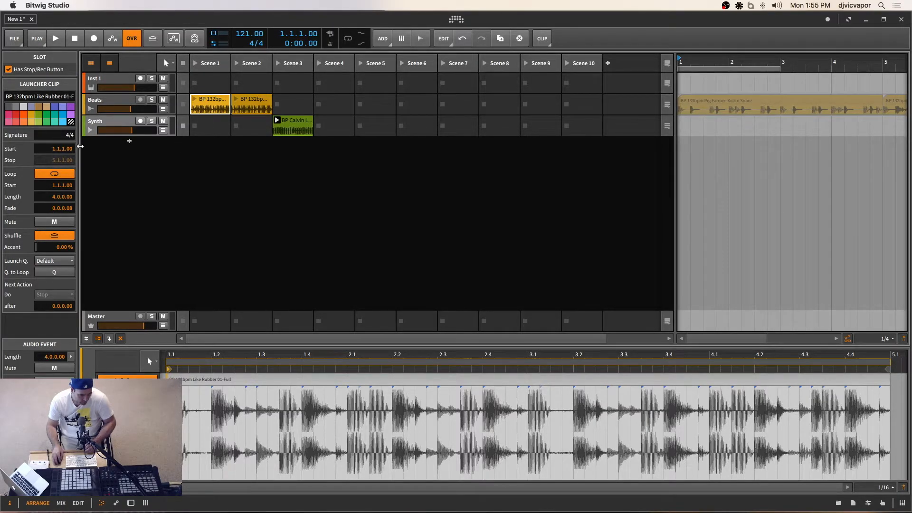
mouse_move(25, 285)
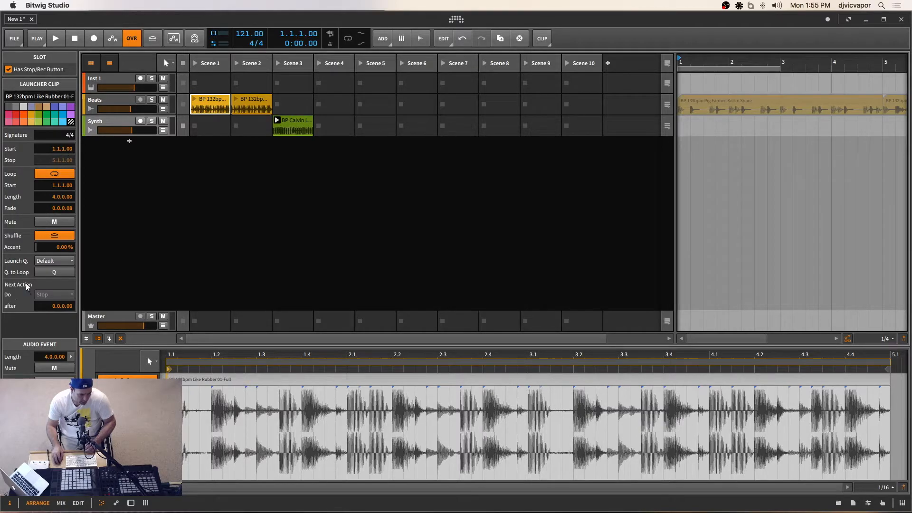
mouse_move(55, 221)
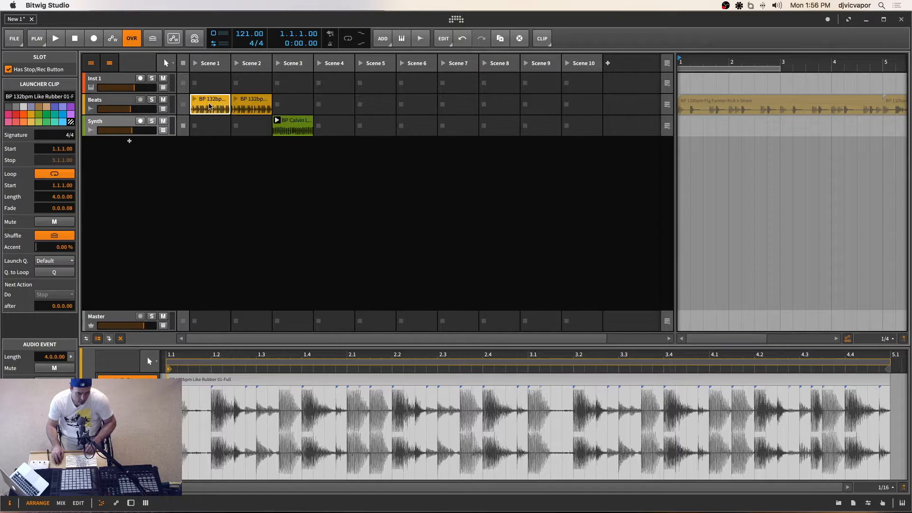
mouse_move(224, 67)
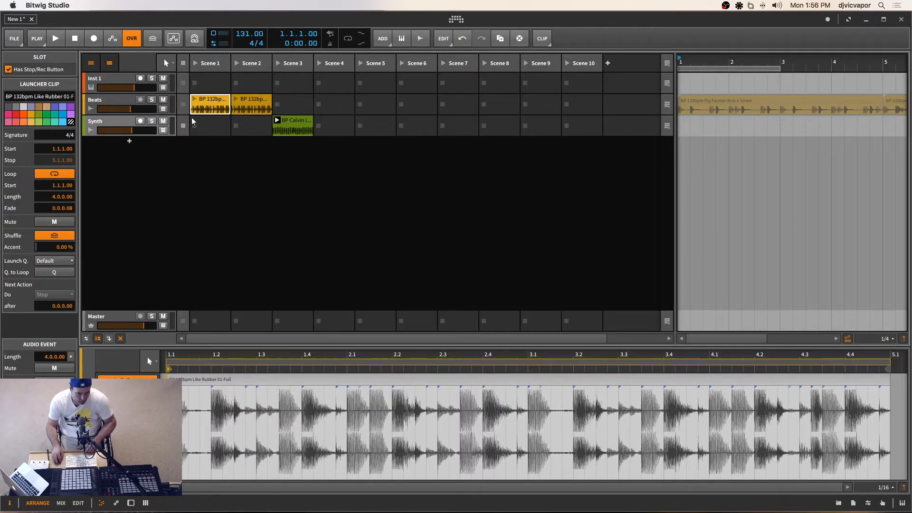
mouse_move(204, 167)
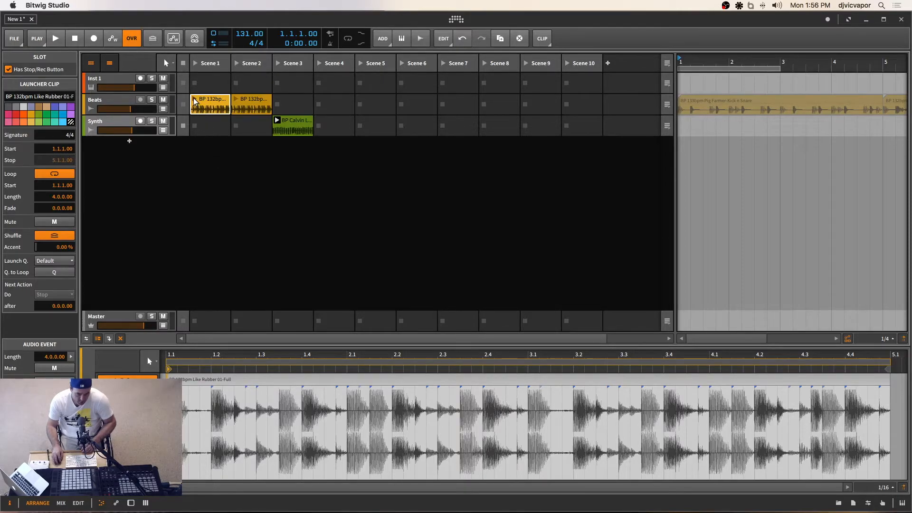
Play the scene 1 drum clip, switch to the scene 2 clip, then stop and reselect scene 1
left_click(55, 38)
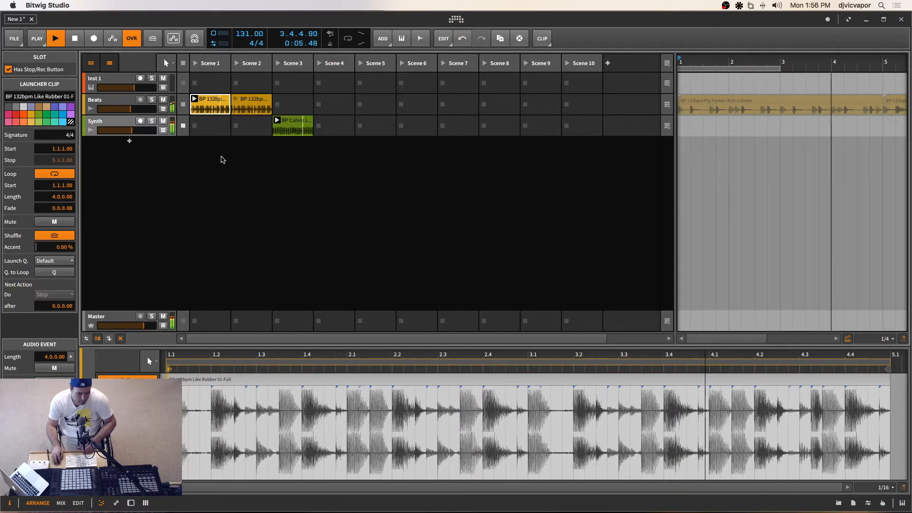
left_click(276, 121)
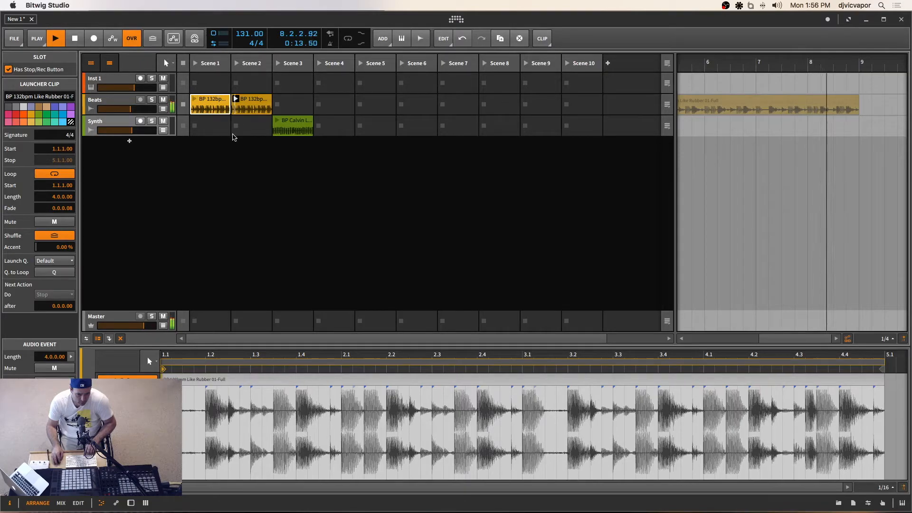
left_click(55, 38)
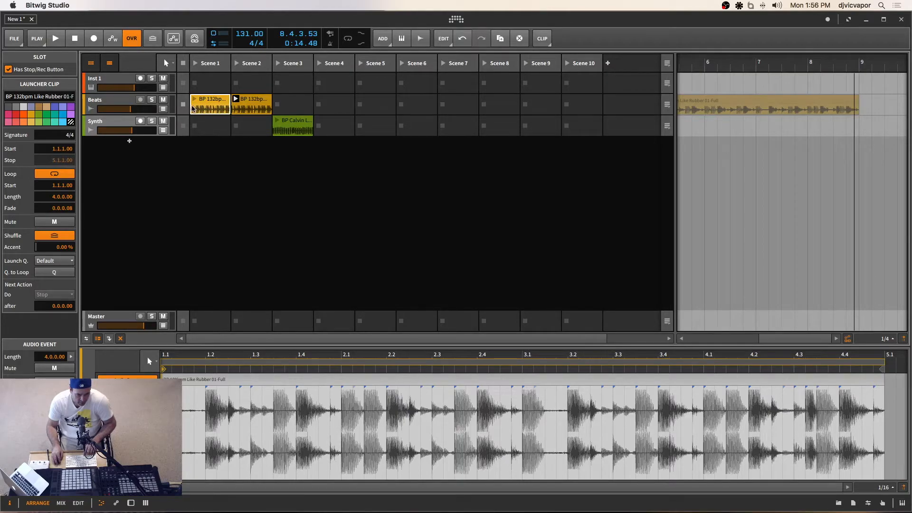
left_click(209, 99)
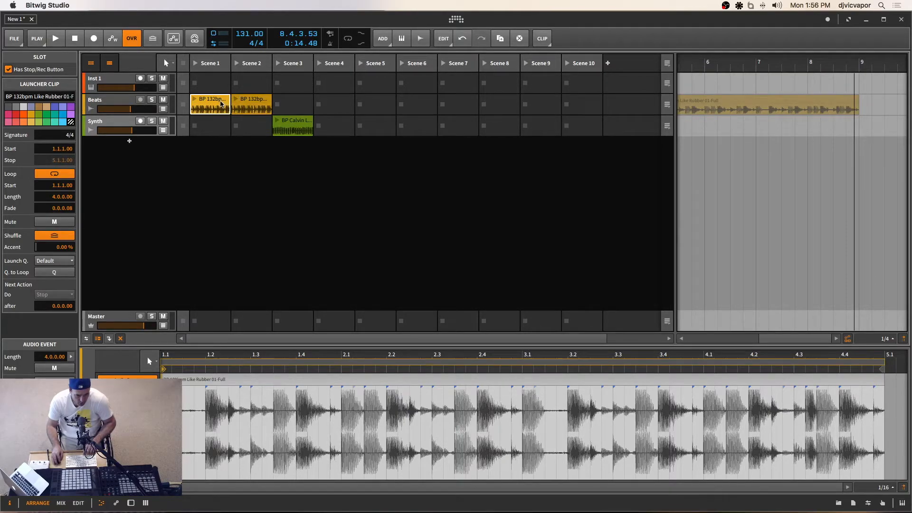
mouse_move(281, 110)
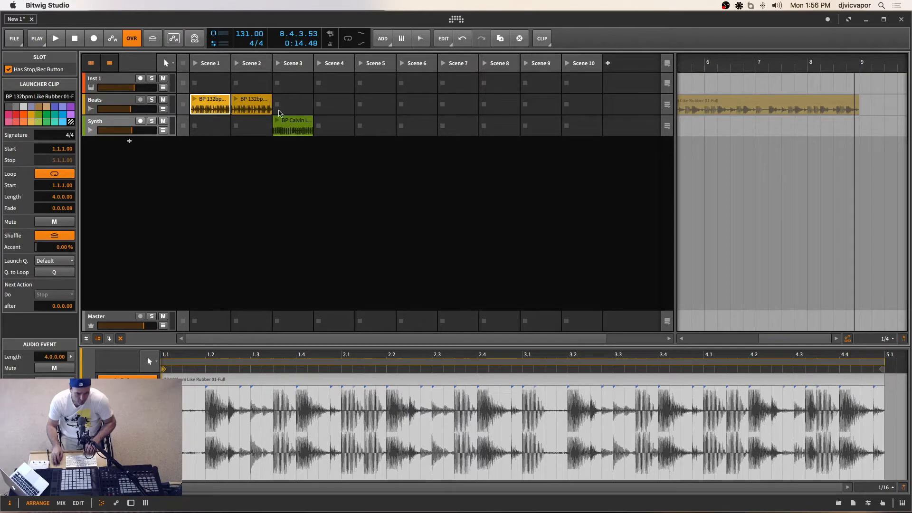
mouse_move(285, 105)
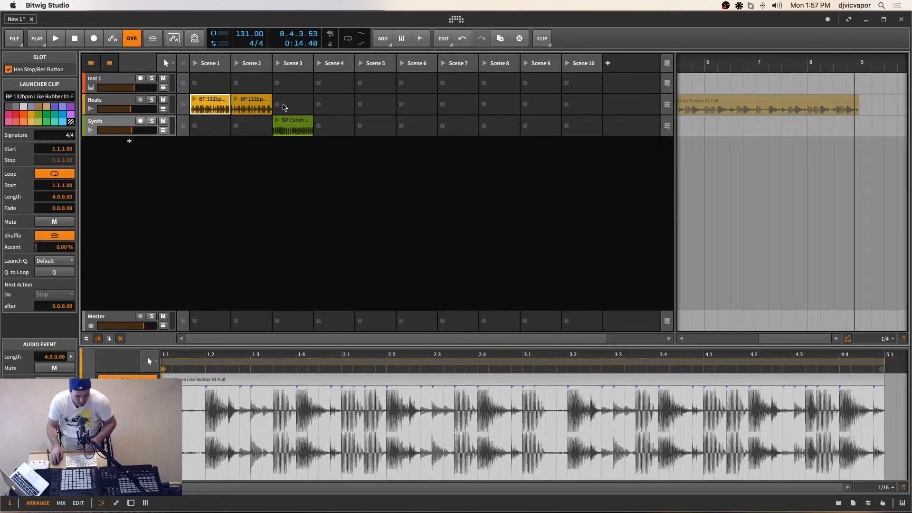
mouse_move(298, 102)
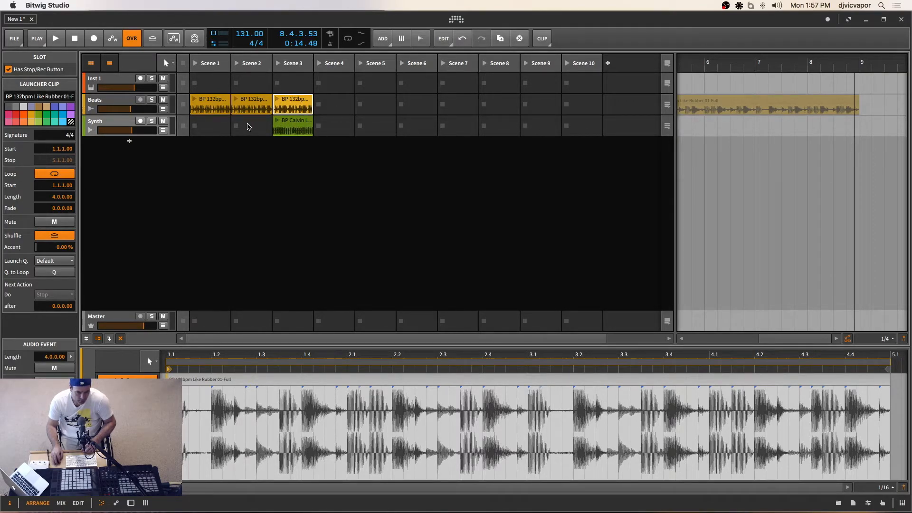
Select the empty Synth slot in scene 2 after Like Rubber fills scene 3
left_click(250, 126)
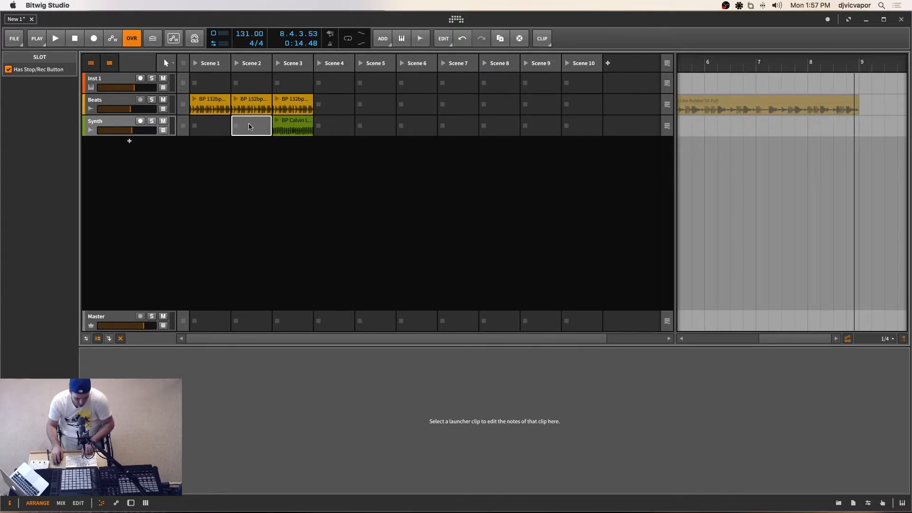
Browse to the Top Loops folder of the Beatport Sounds Loops package from the empty Scene 2 slot
double_click(250, 125)
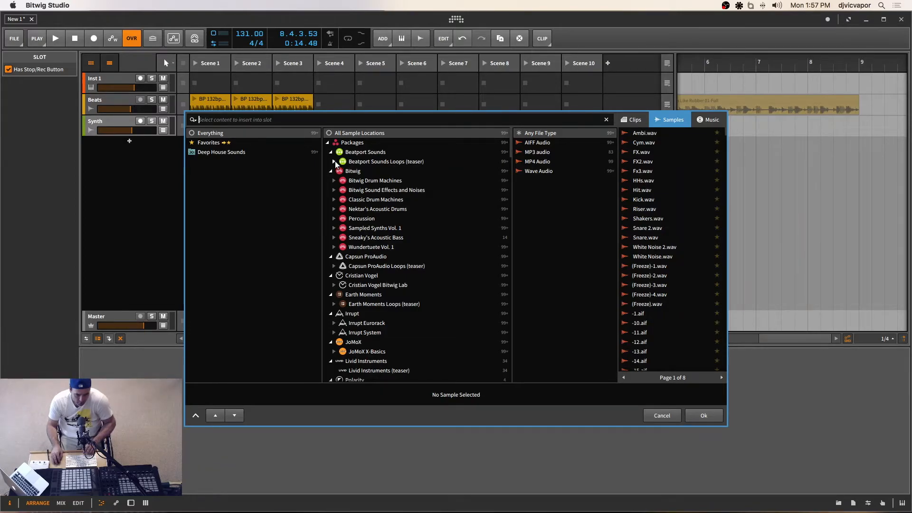
left_click(334, 162)
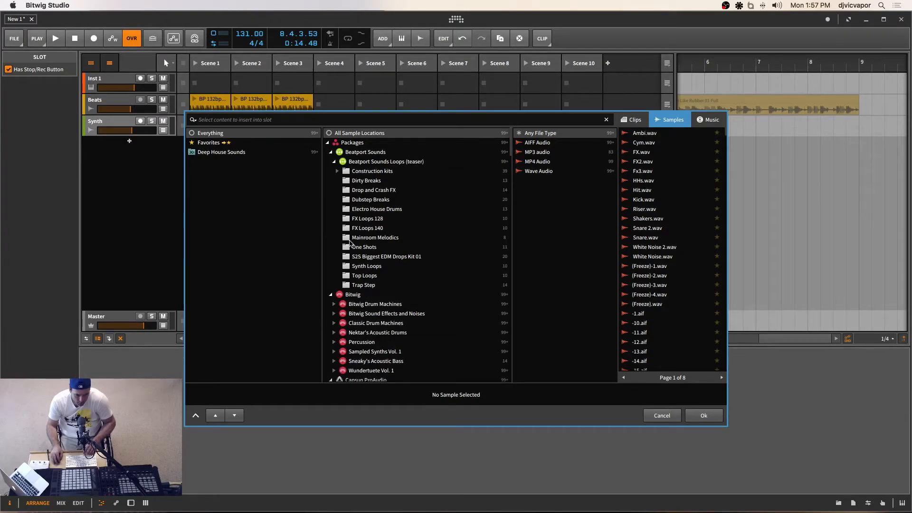
left_click(363, 275)
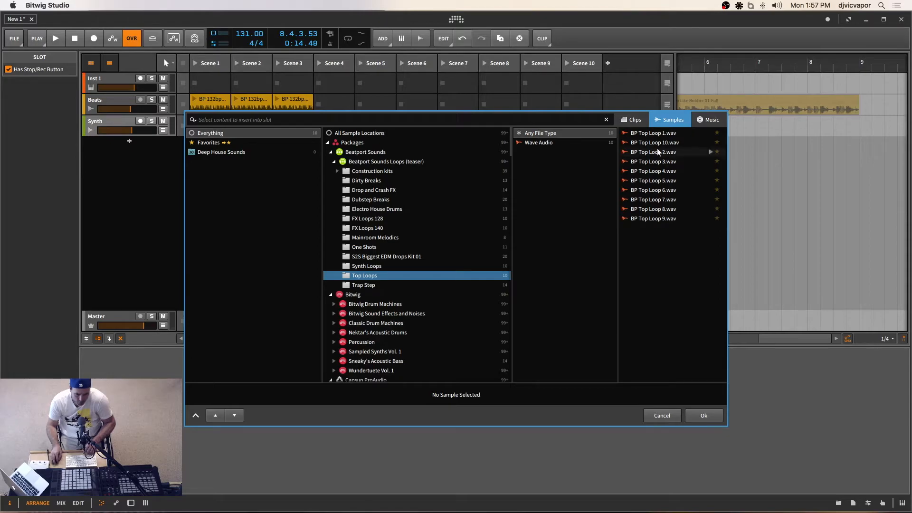
mouse_move(650, 140)
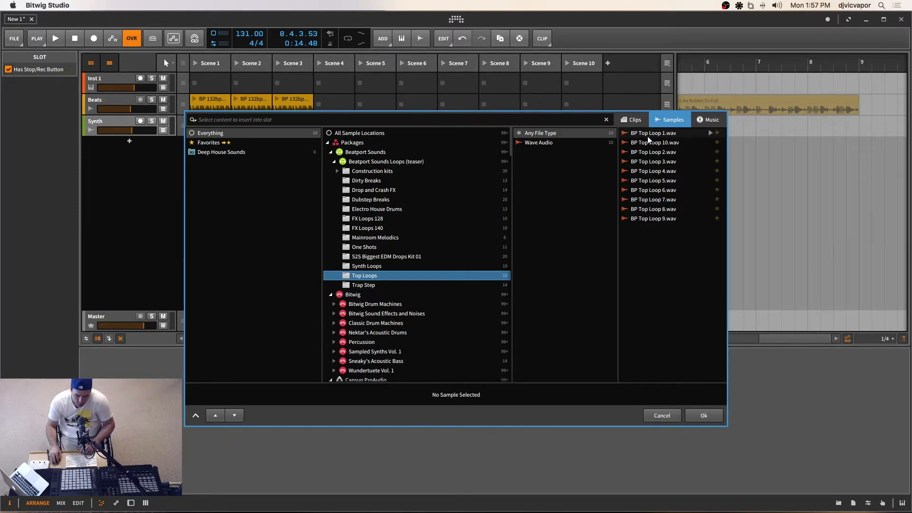
Preview BP Top Loop 1, 10, 2 and 3, then settle on BP Top Loop 2 and insert it
left_click(652, 133)
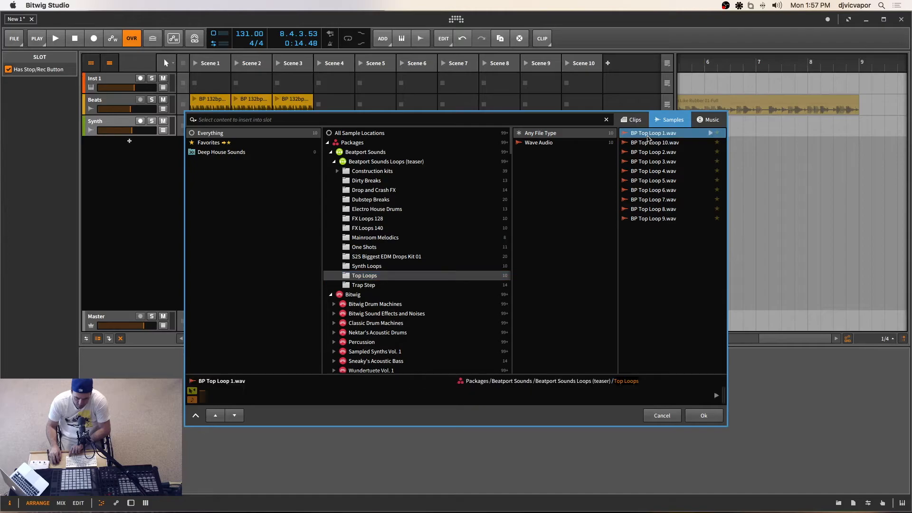
left_click(653, 143)
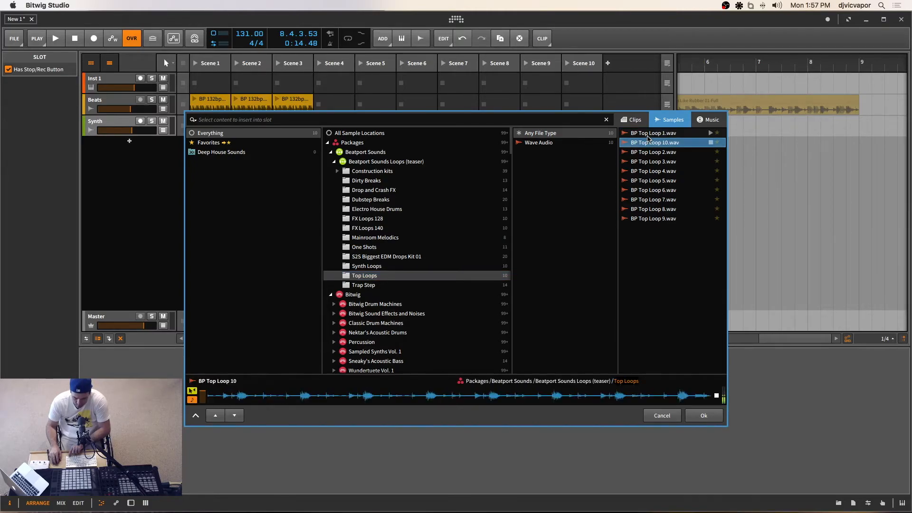
left_click(652, 152)
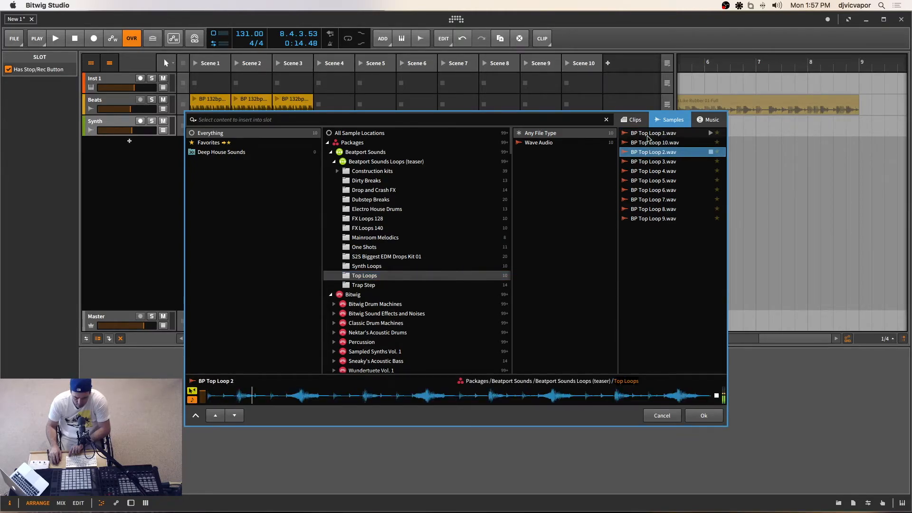
left_click(653, 162)
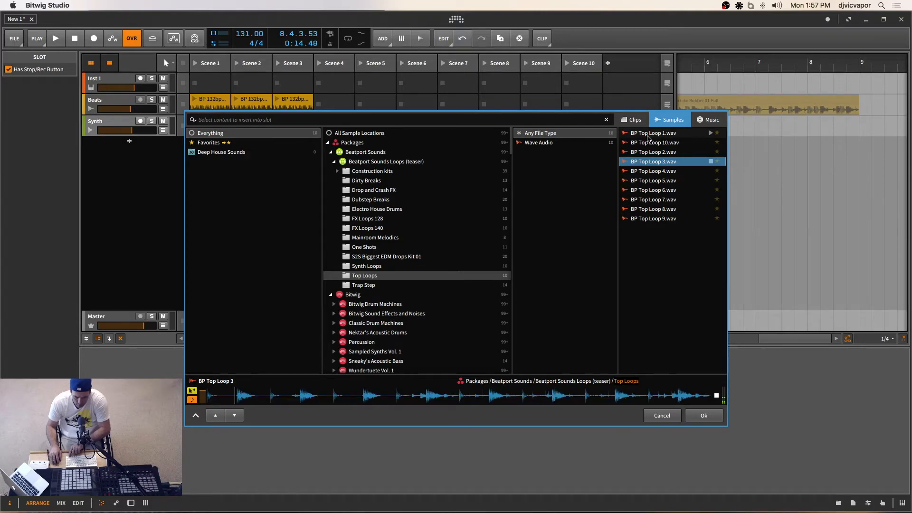
left_click(654, 152)
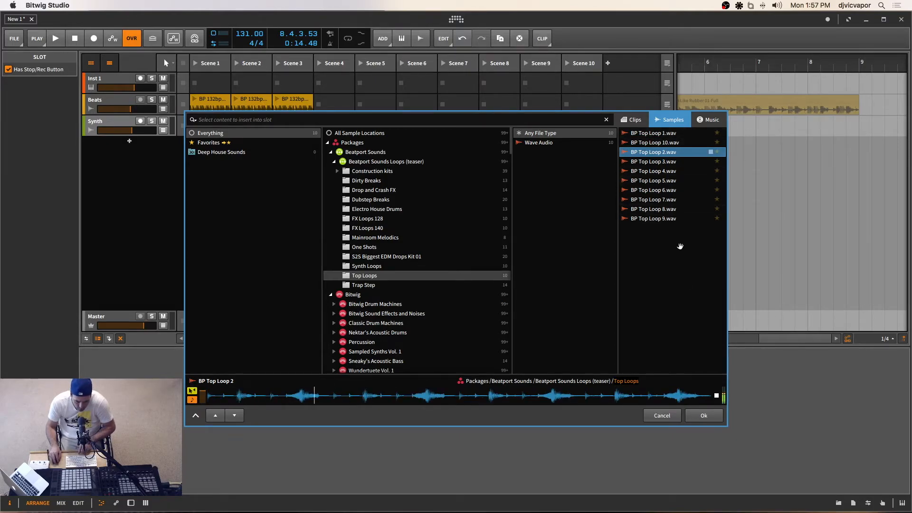
left_click(703, 415)
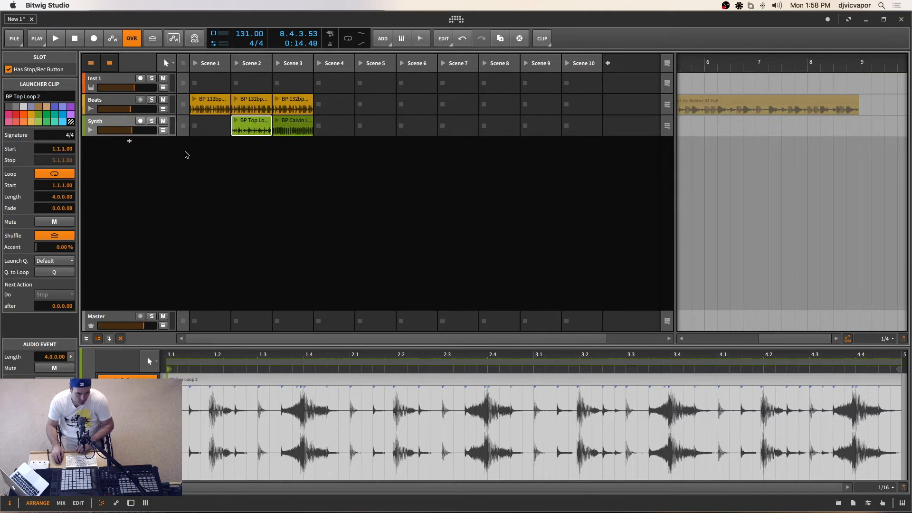
Bring up the options for adding a new track in the empty track area
right_click(186, 153)
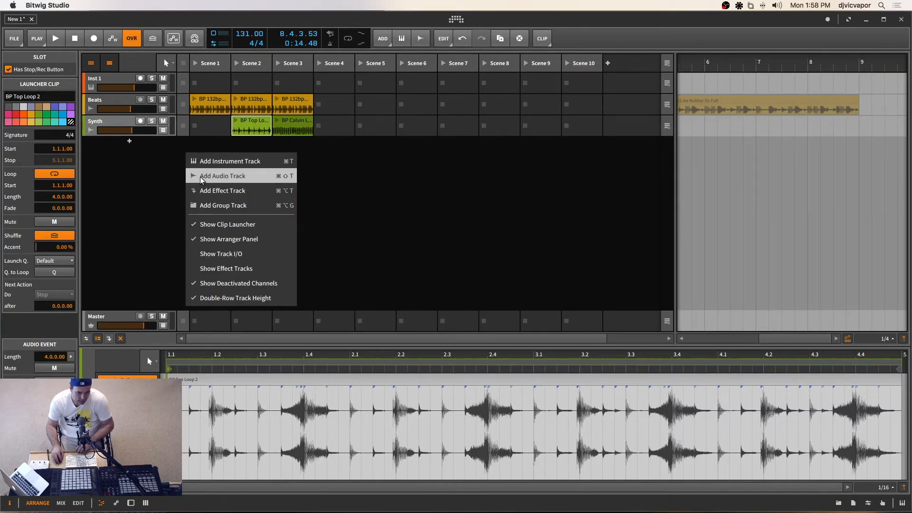
Add Audio 4 and put BP Top Loop 2 in its scenes 2 and 3, duplicating the slot
left_click(222, 176)
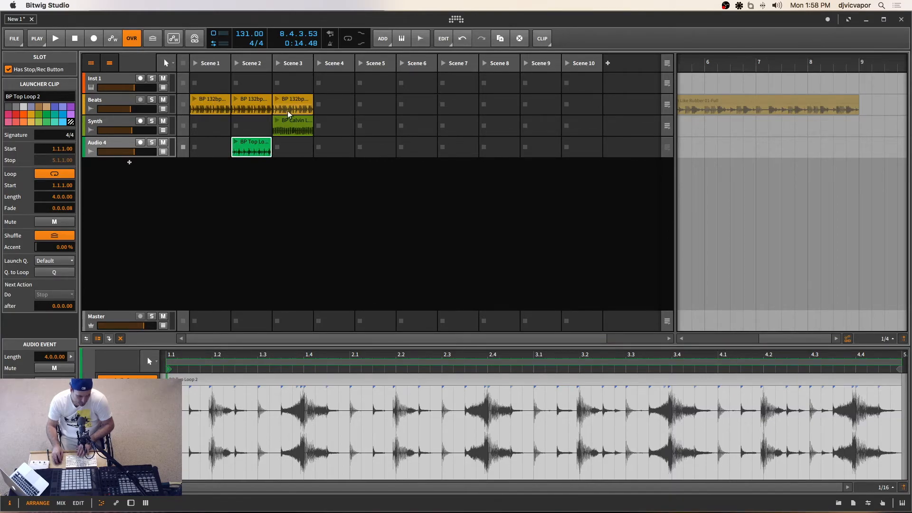
mouse_move(499, 38)
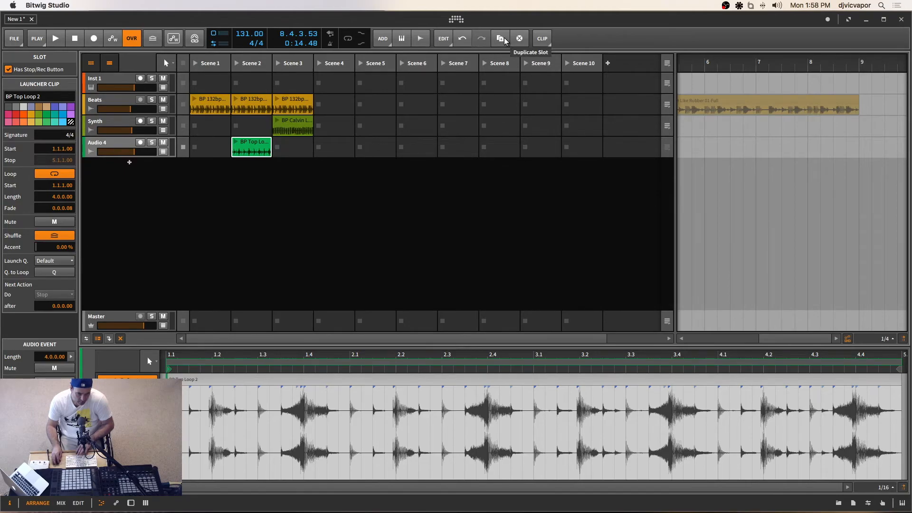
left_click(498, 38)
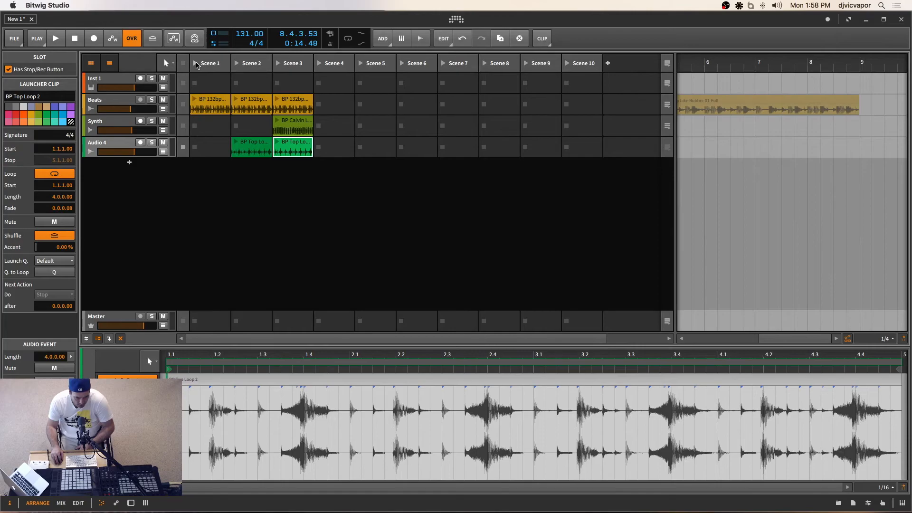
left_click(55, 38)
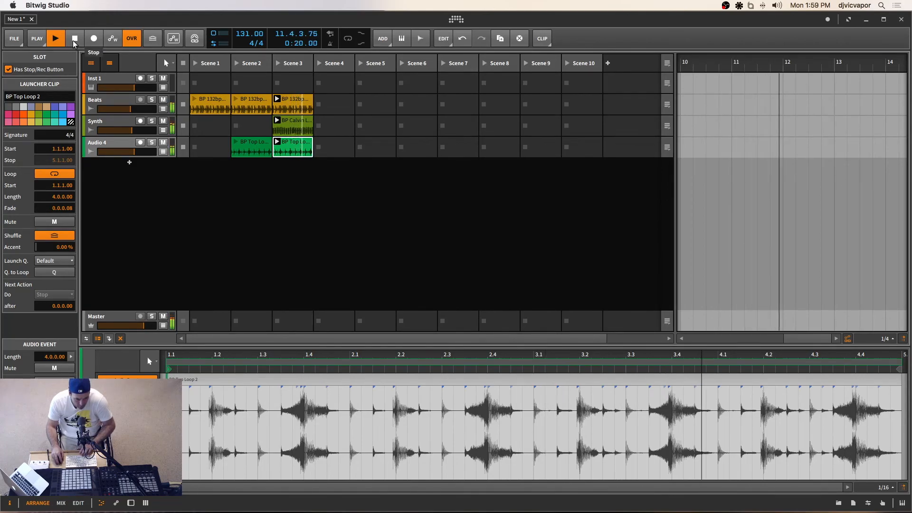
left_click(74, 38)
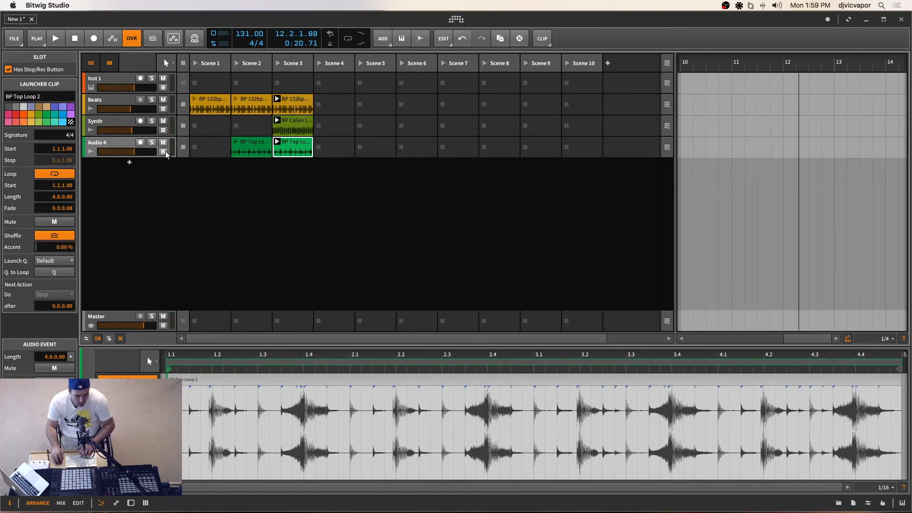
mouse_move(164, 151)
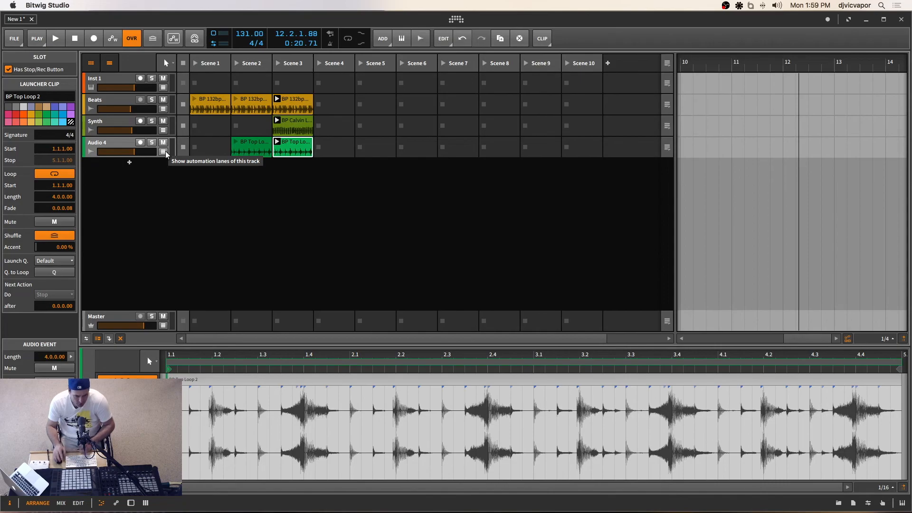
mouse_move(296, 63)
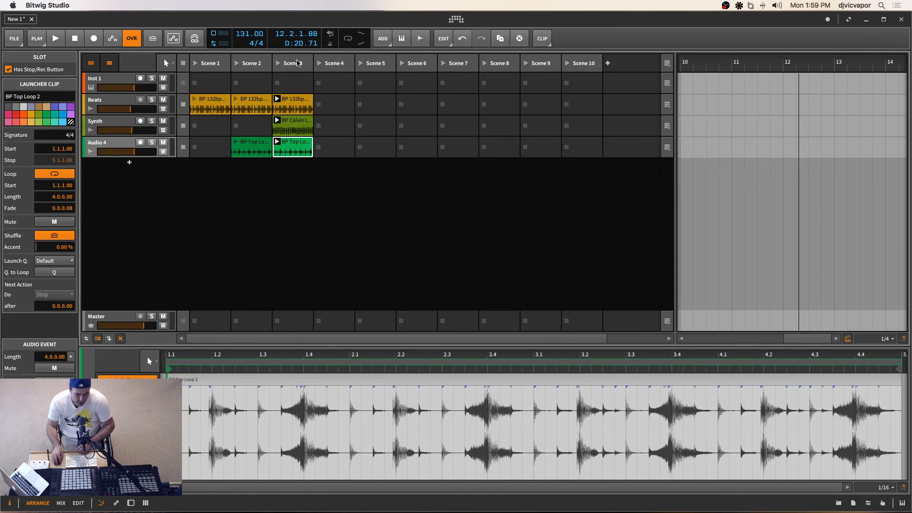